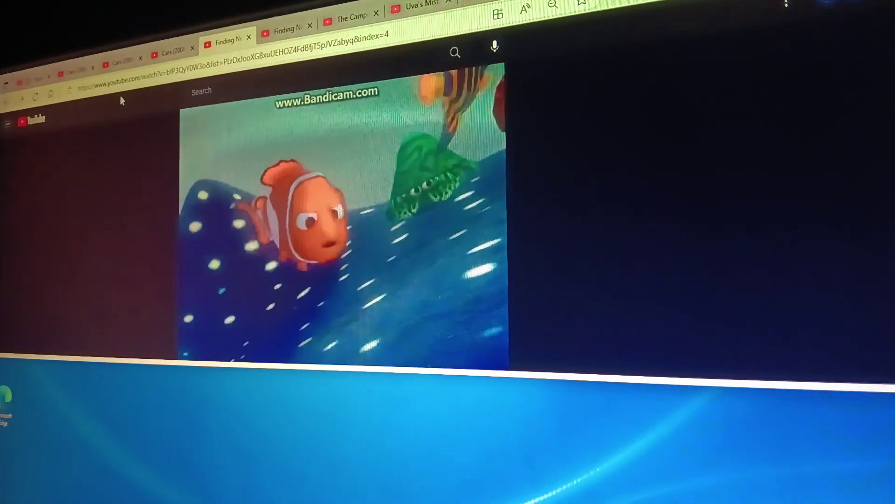
Watch the Cars clip, then switch to 'The Camp...' tab with the forest puppet show
{"action": "left_click", "coordinate": [185, 61]}
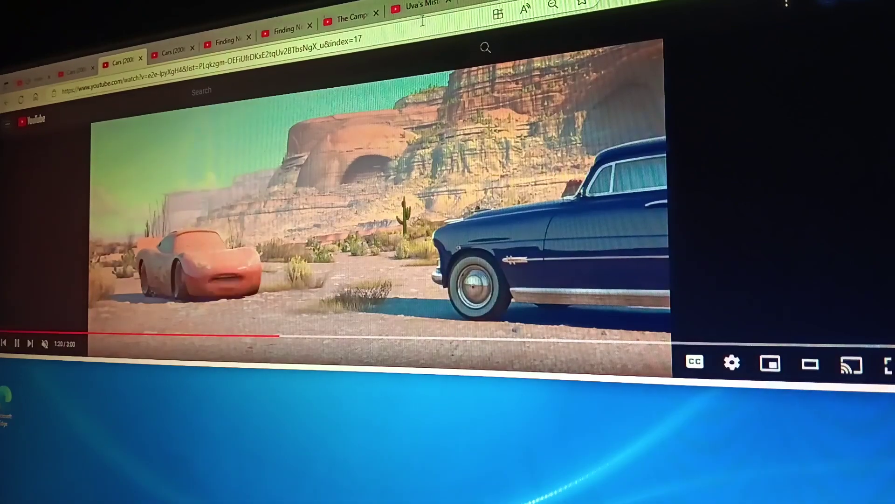
{"action": "left_click", "coordinate": [348, 16]}
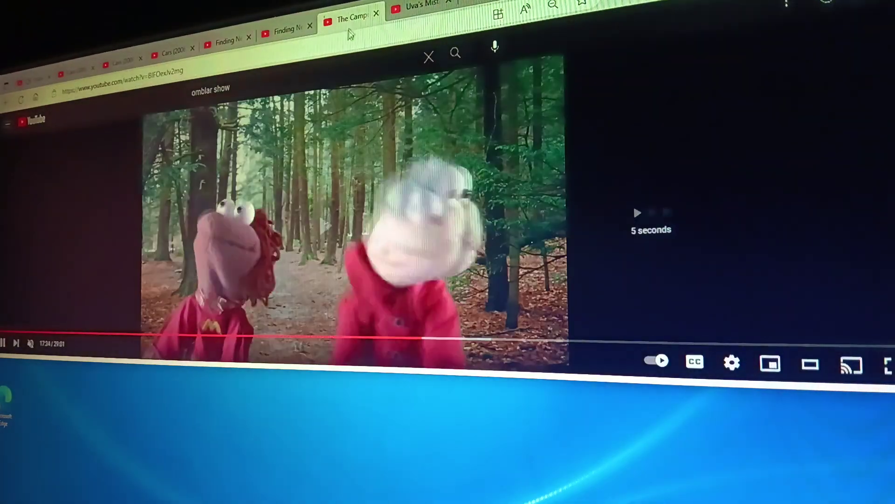